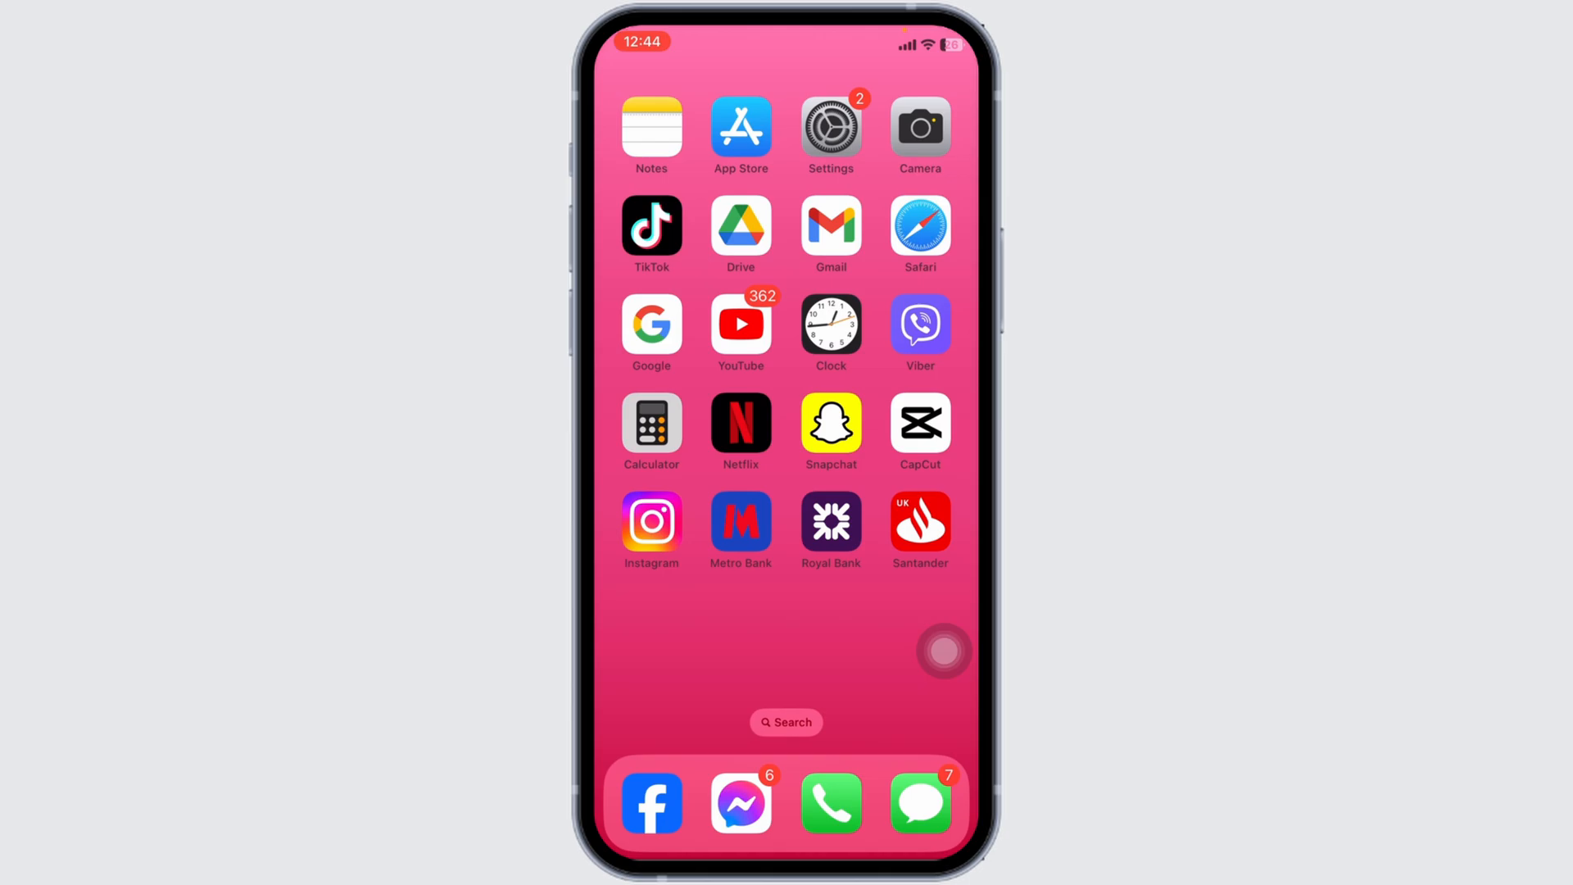
- Turn Wi-Fi off and back on to restart the iPhone's connection
{"action": "left_click", "coordinate": [829, 126]}
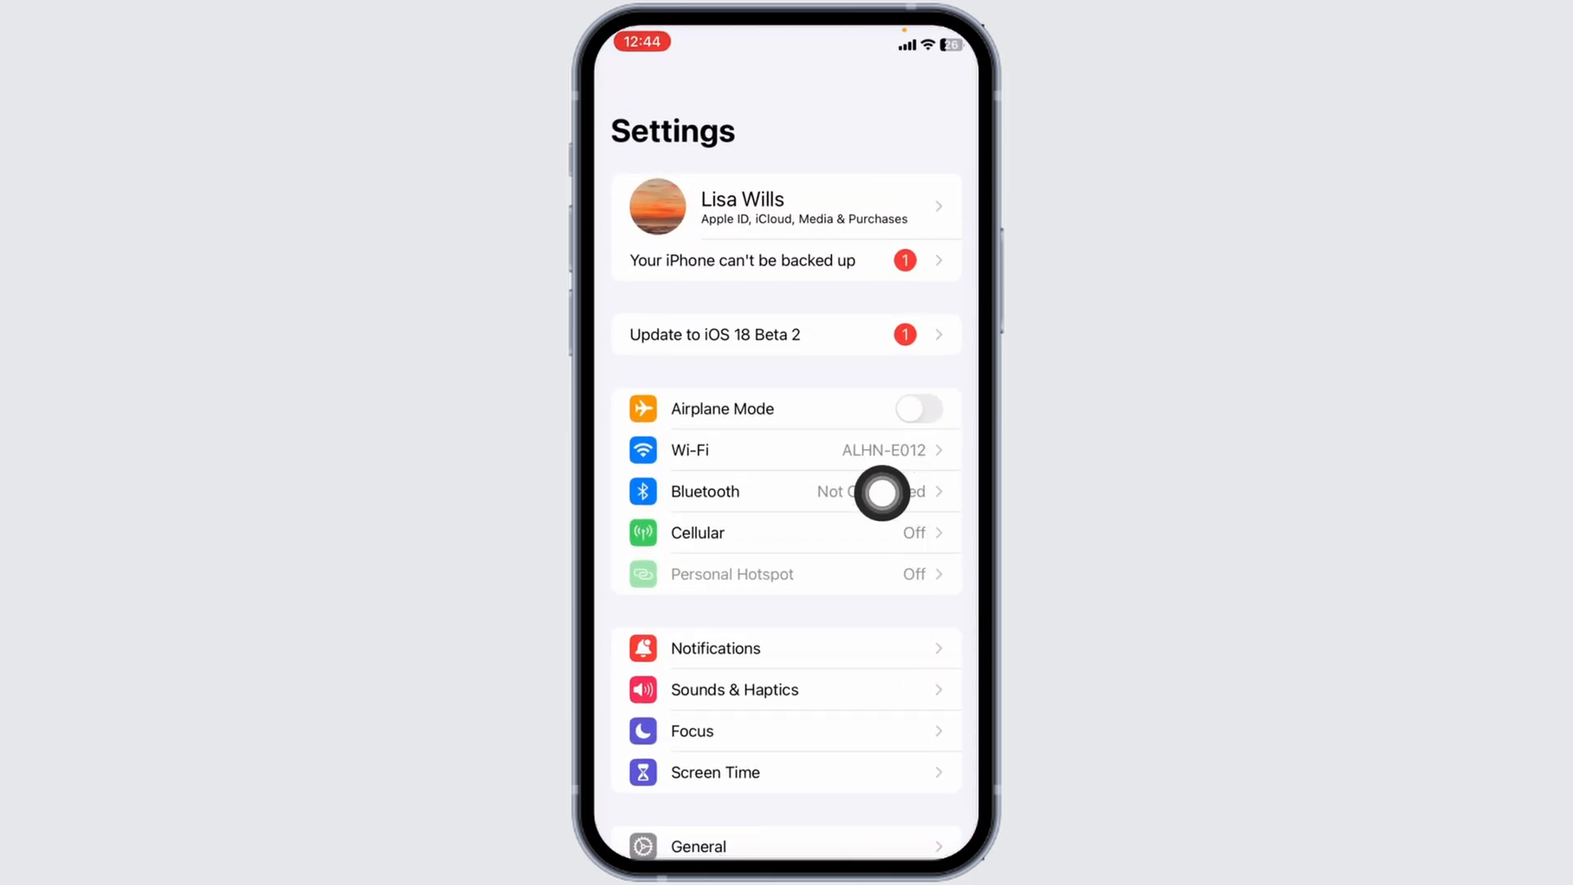
{"action": "left_click", "coordinate": [690, 449]}
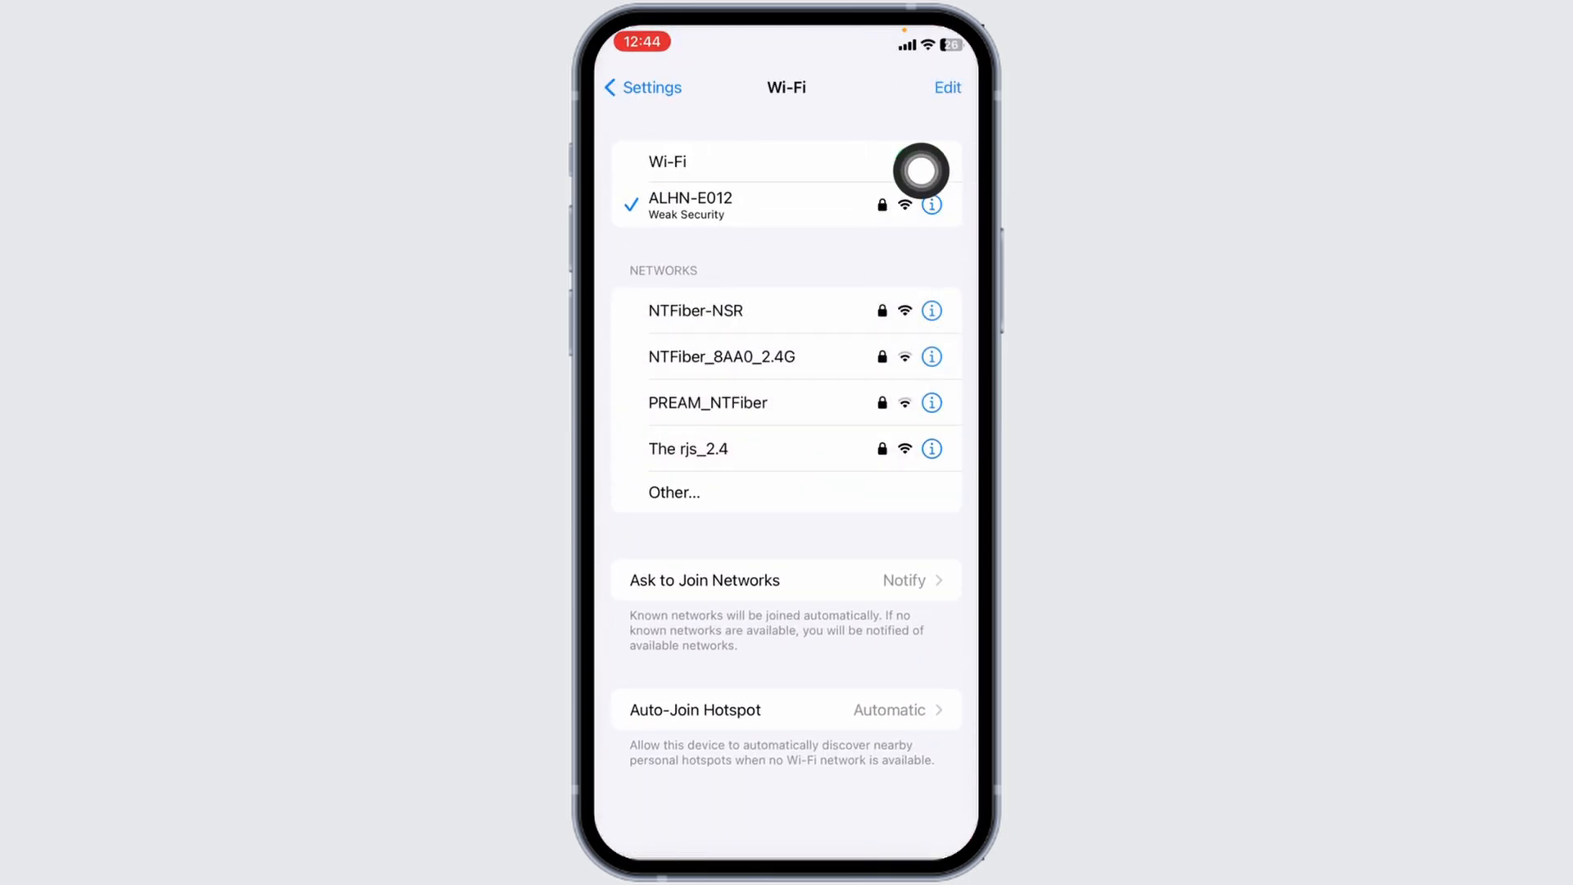
{"action": "left_click", "coordinate": [918, 162]}
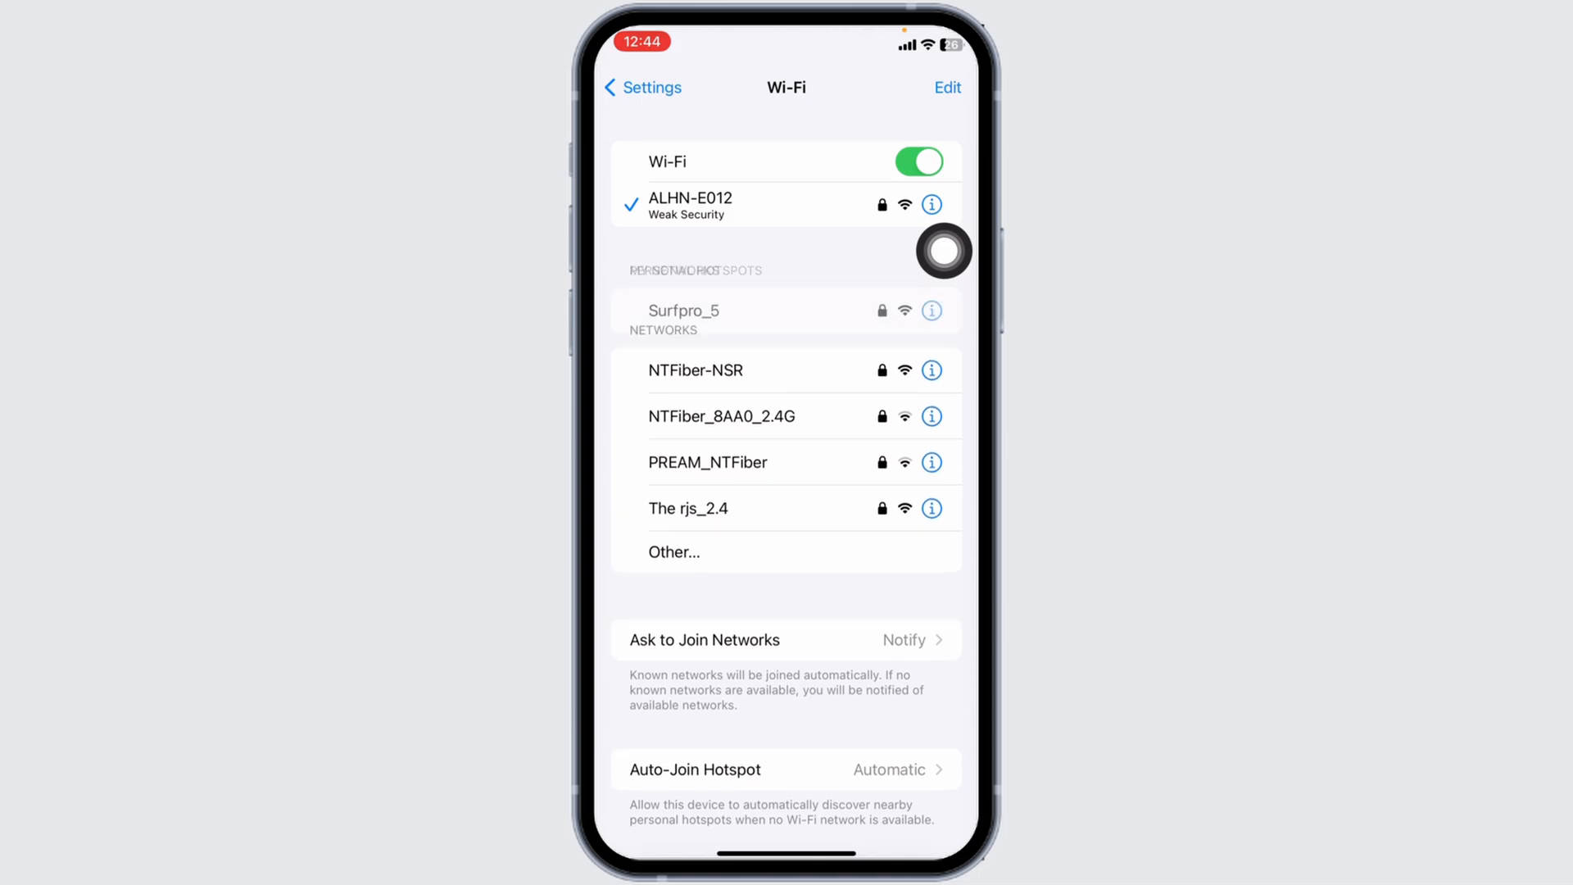
{"action": "left_click", "coordinate": [642, 87]}
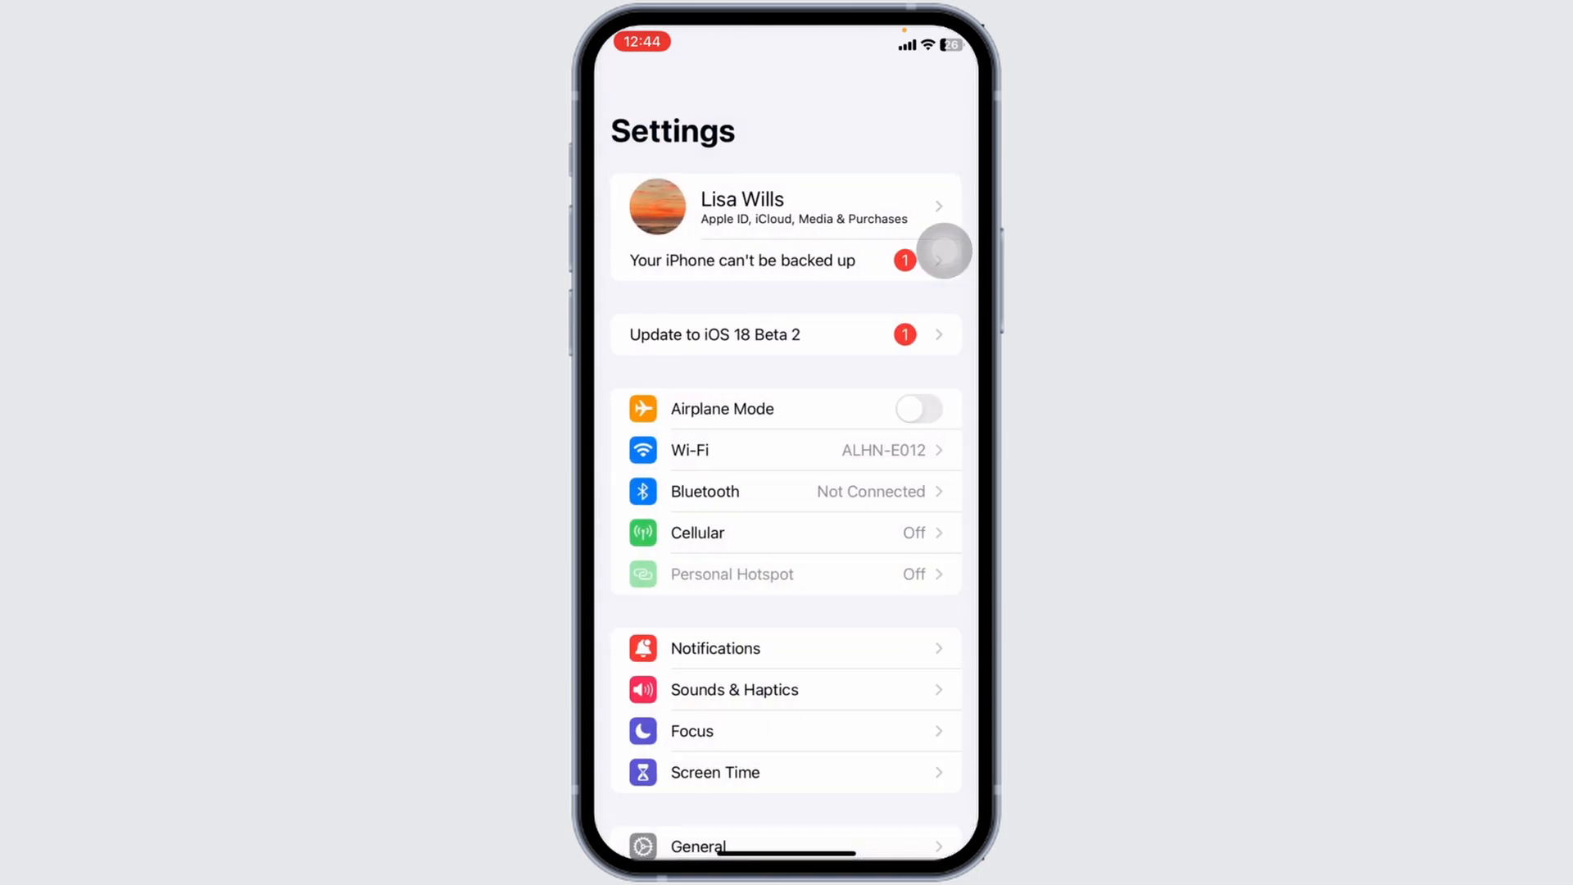
- Search the App Store for 'metro ban' to find the Metro Bank app
{"action": "scroll", "scroll_direction": "down", "scroll_amount": 3}
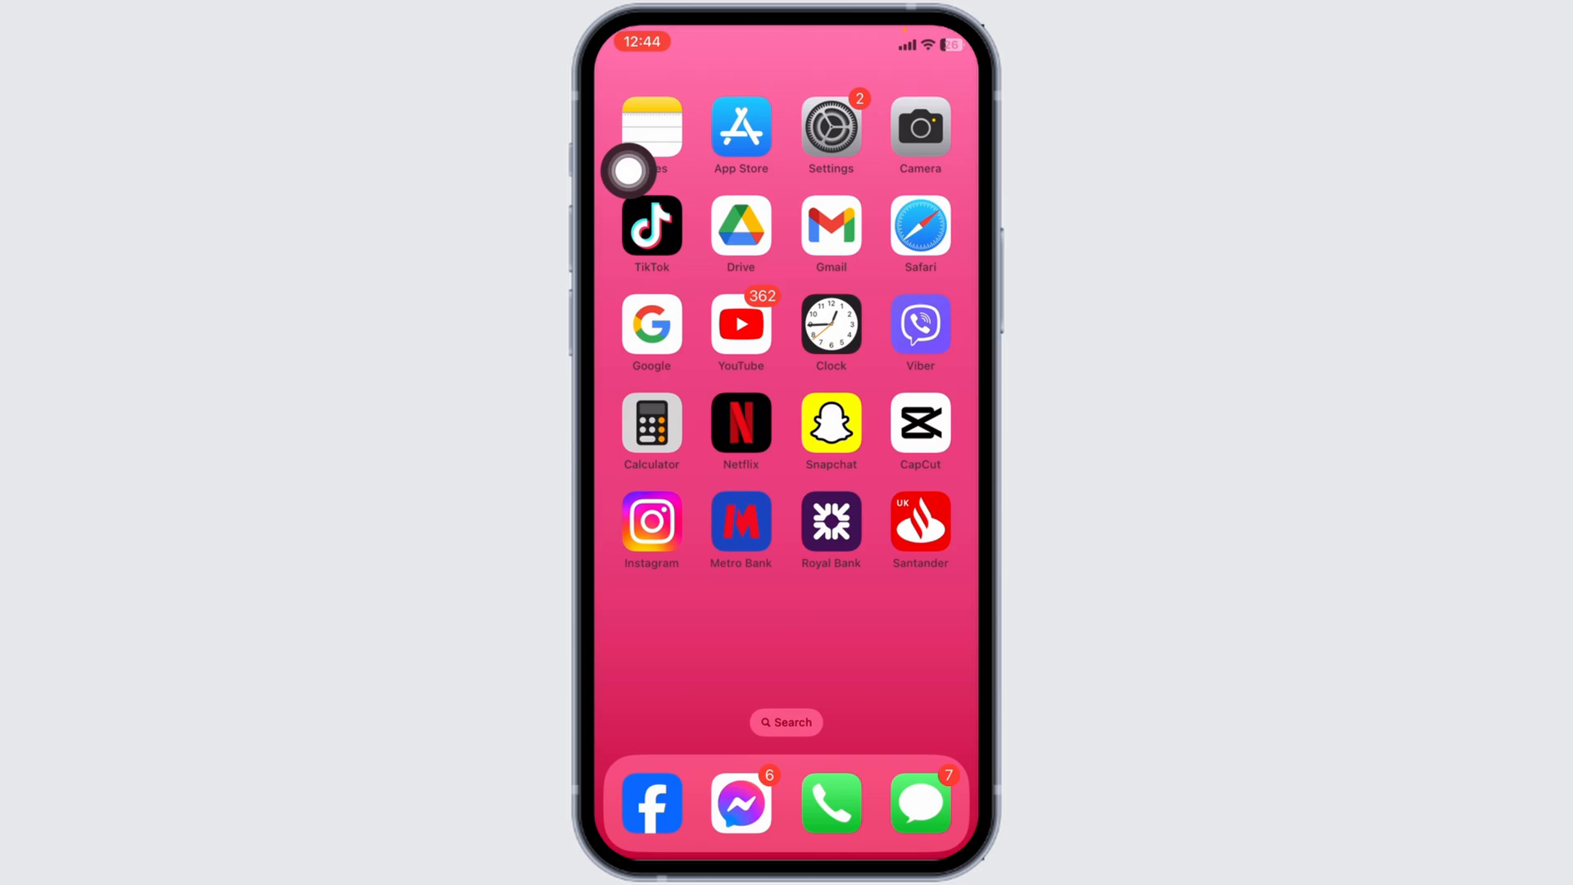
{"action": "left_click", "coordinate": [739, 132]}
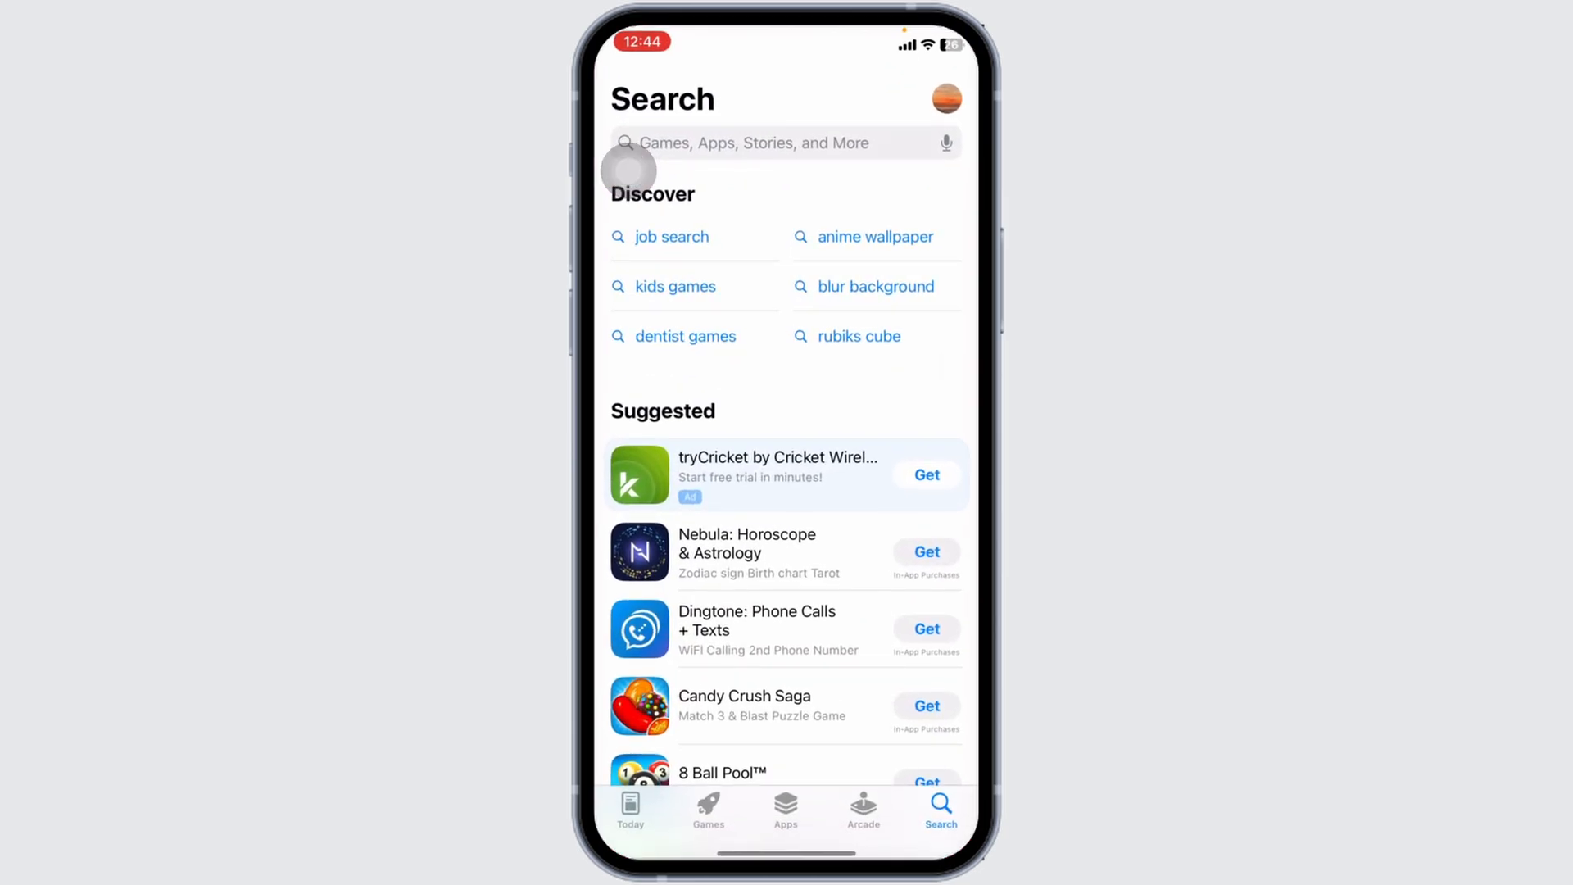
{"action": "type", "text": "metro ban"}
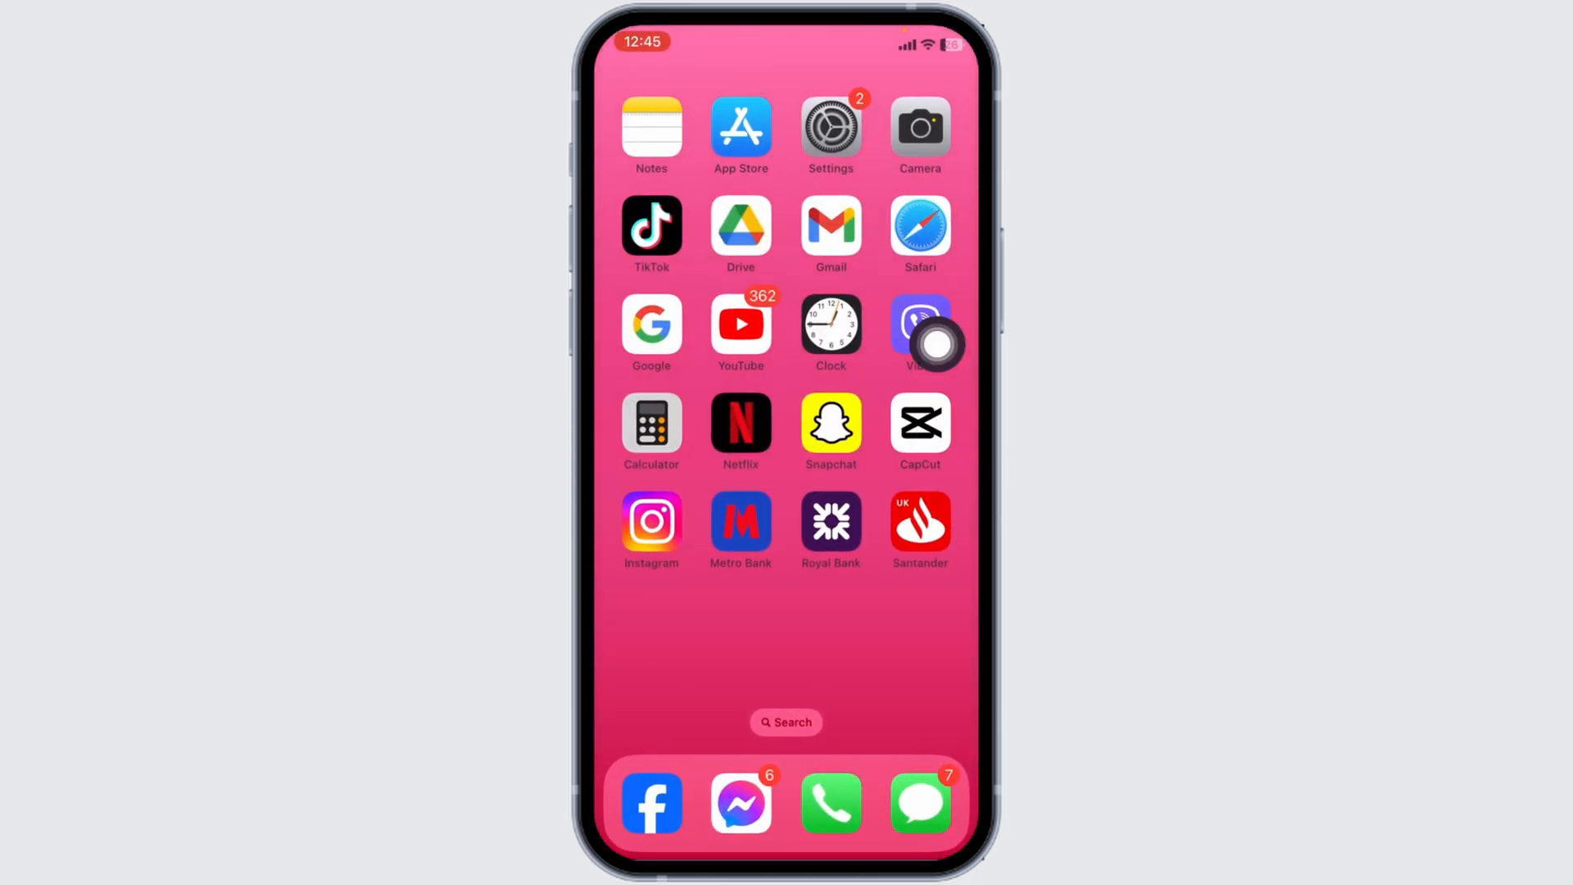
- Show the iPhone Storage breakdown under General and scroll to Metro Bank
{"action": "left_click", "coordinate": [829, 126]}
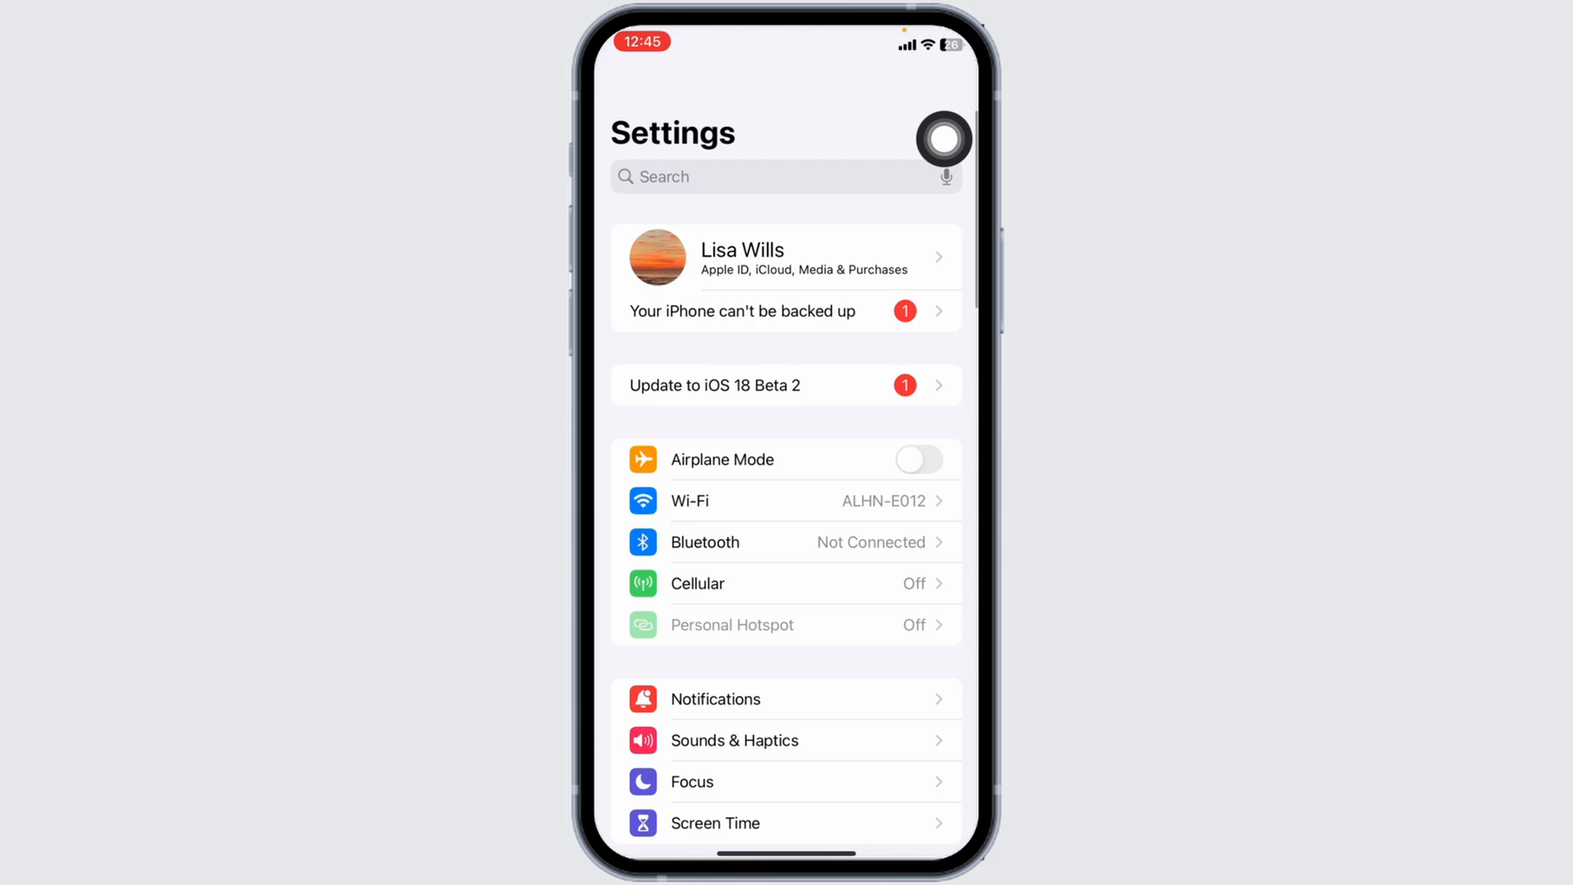
{"action": "scroll", "scroll_direction": "down", "scroll_amount": 3}
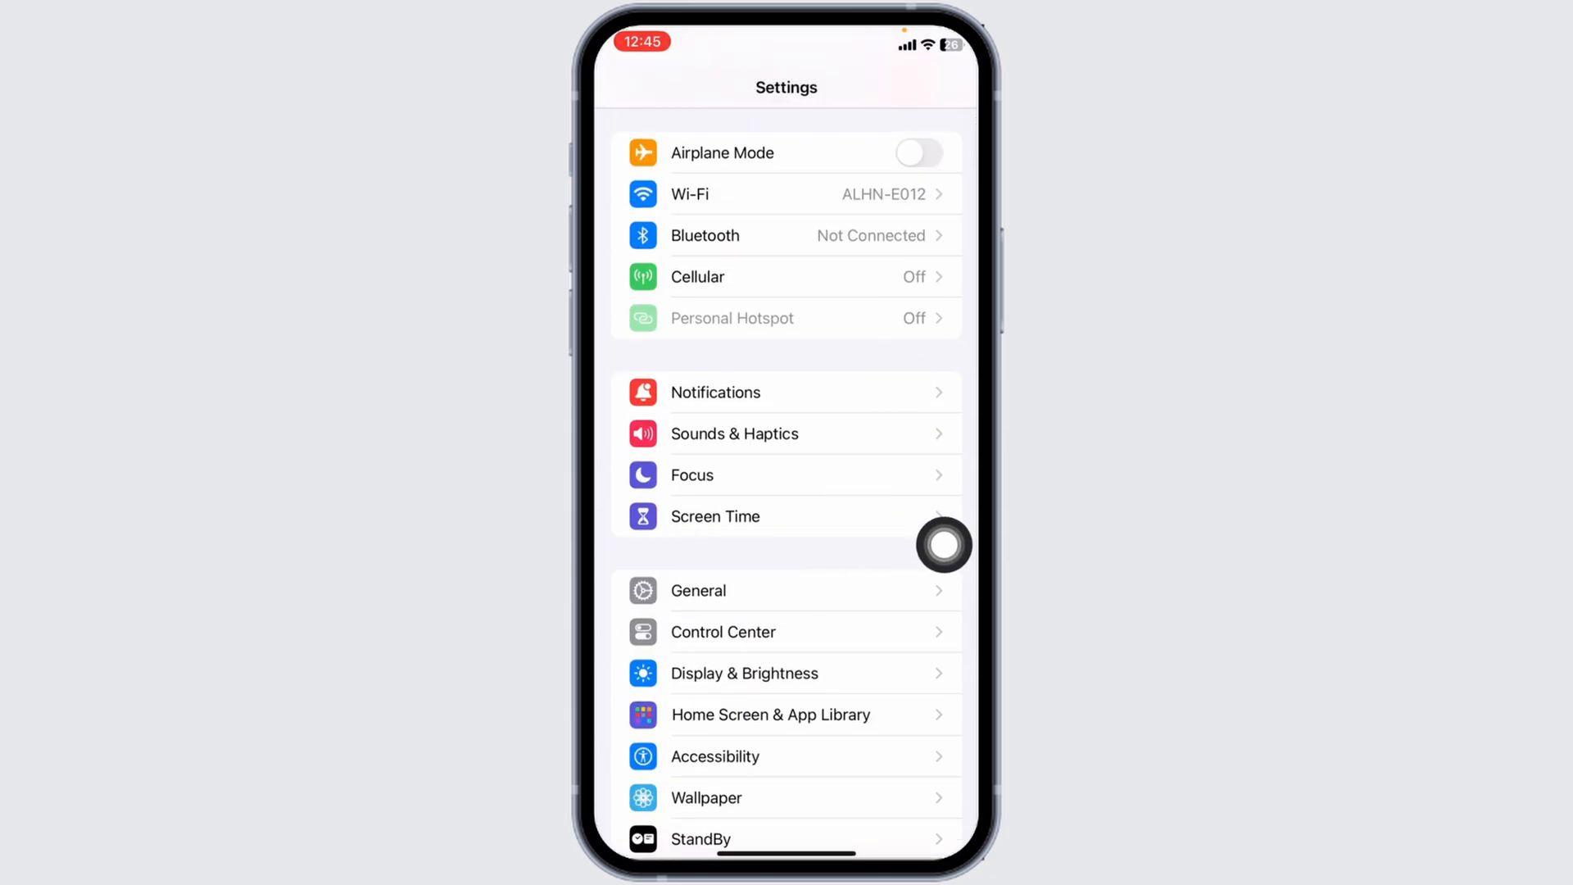
{"action": "left_click", "coordinate": [698, 590]}
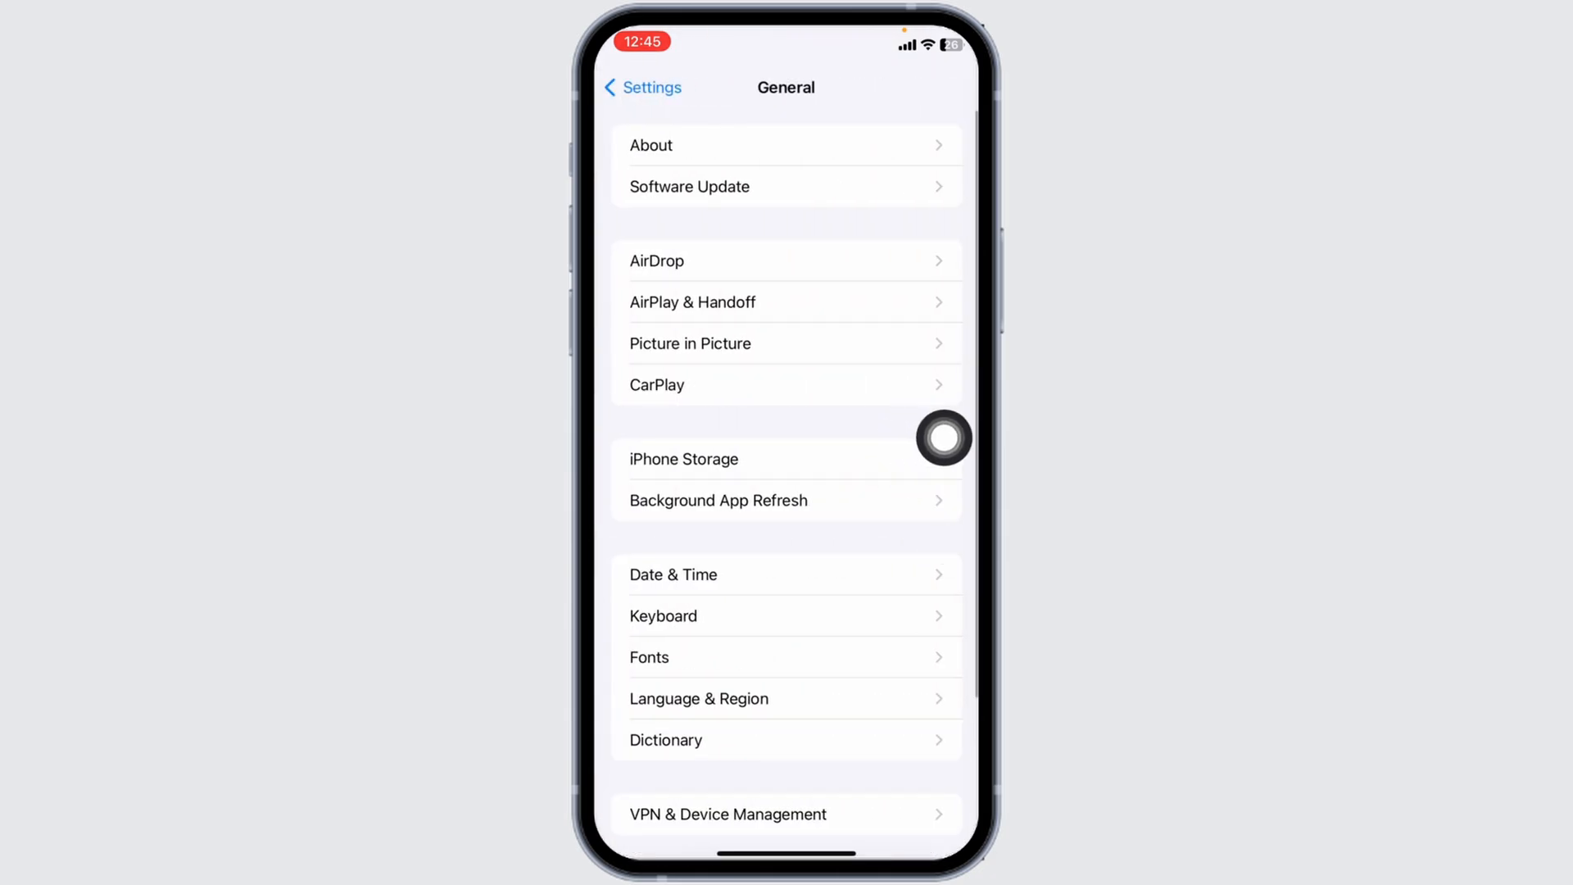
{"action": "left_click", "coordinate": [683, 458]}
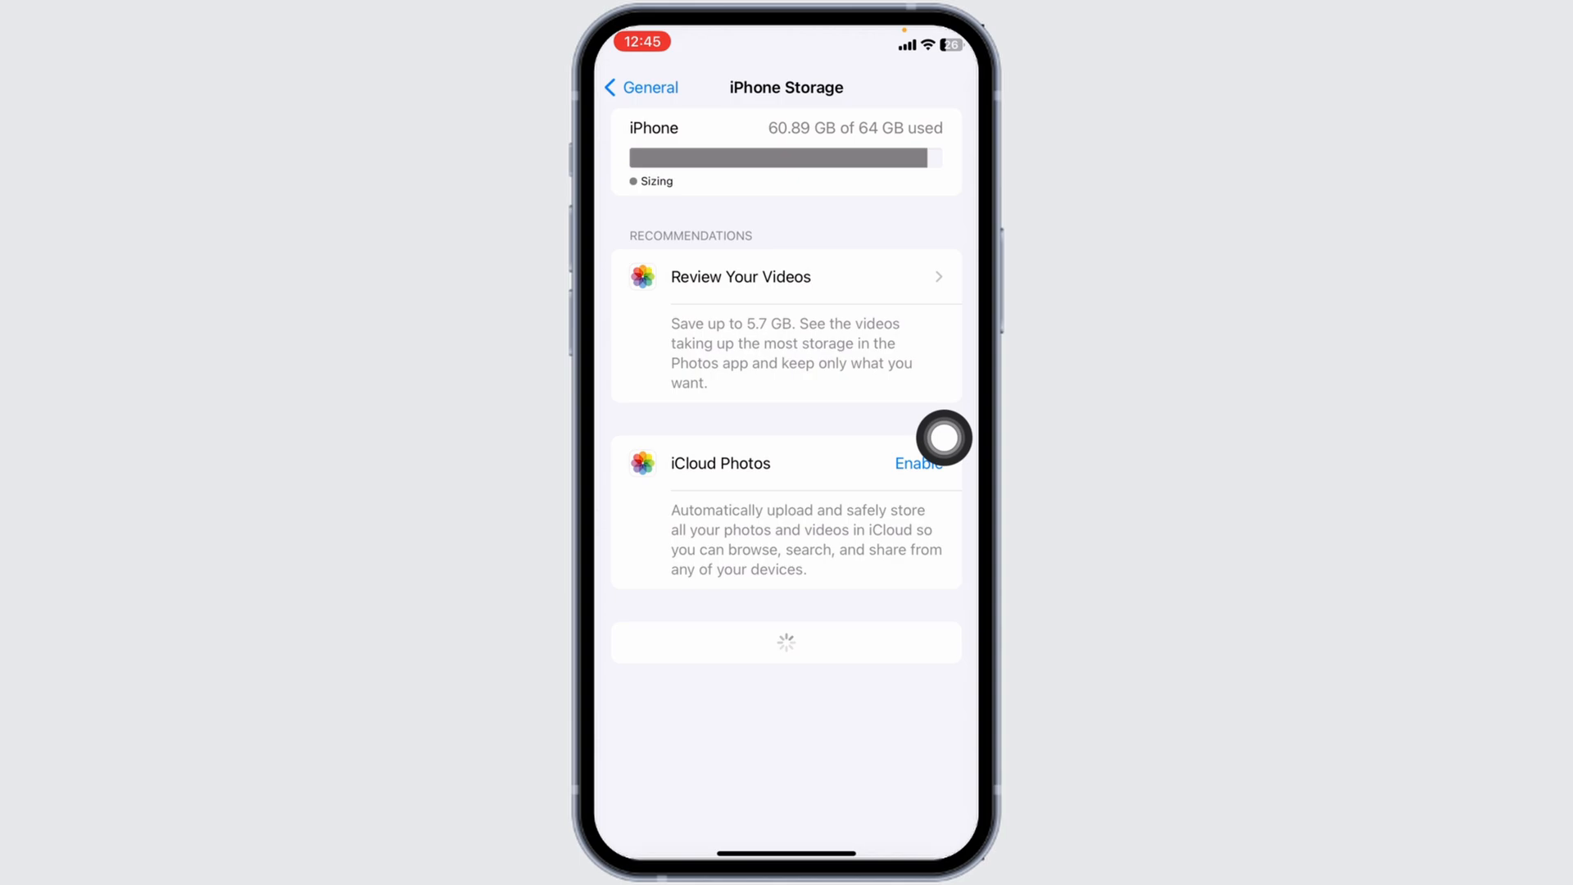
{"action": "scroll", "scroll_direction": "down", "scroll_amount": 3}
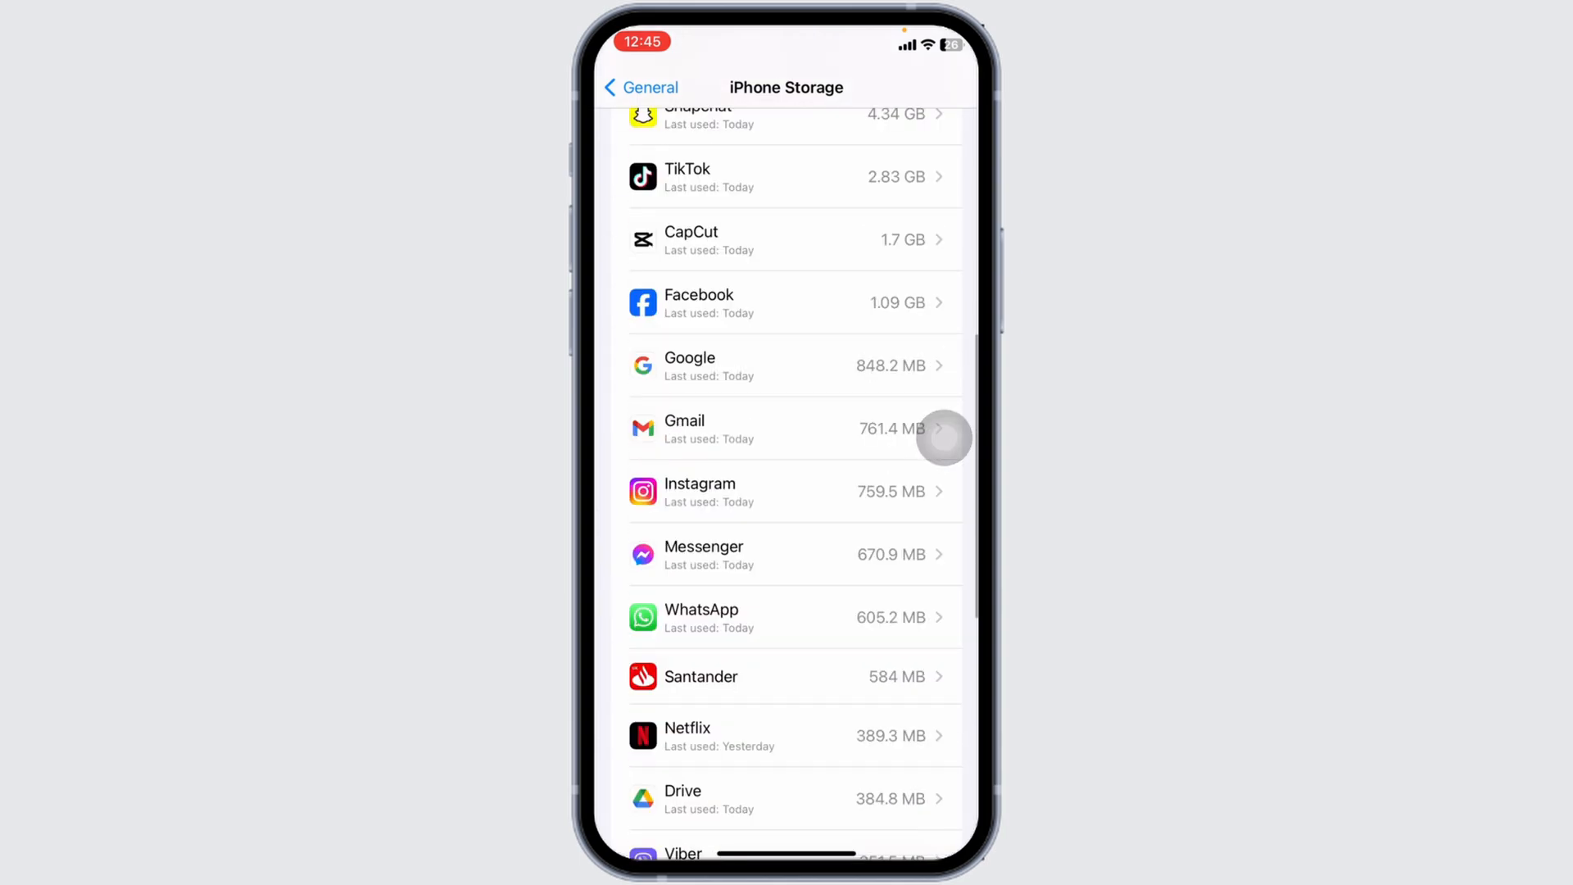
{"action": "scroll", "scroll_direction": "down", "scroll_amount": 3}
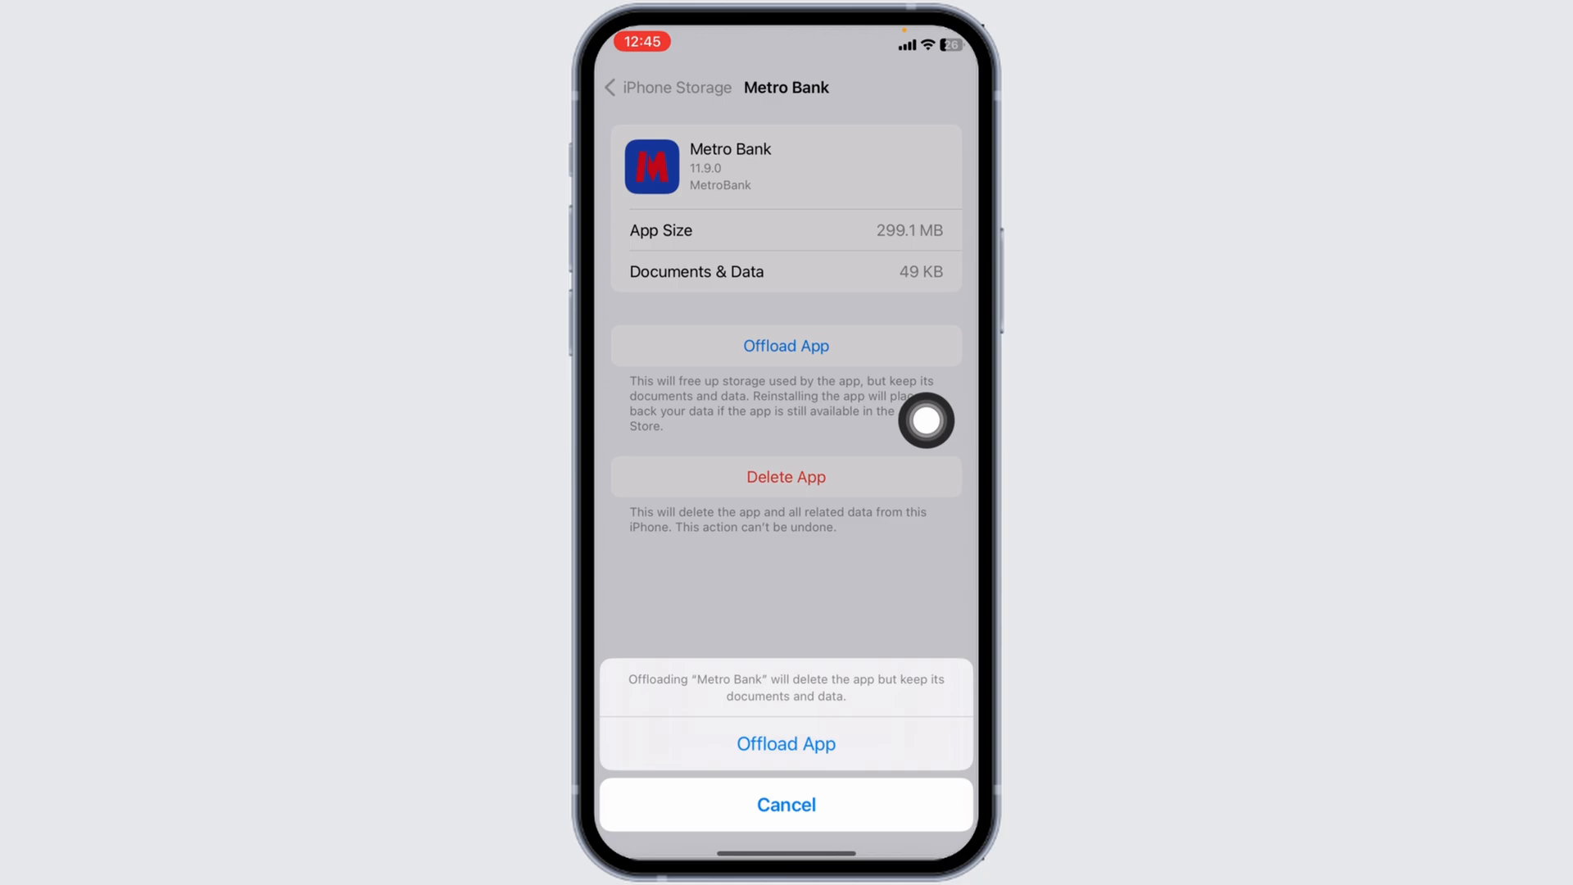
- Offload Metro Bank keeping its 299.2 MB of data, then reinstall it
{"action": "left_click", "coordinate": [785, 744]}
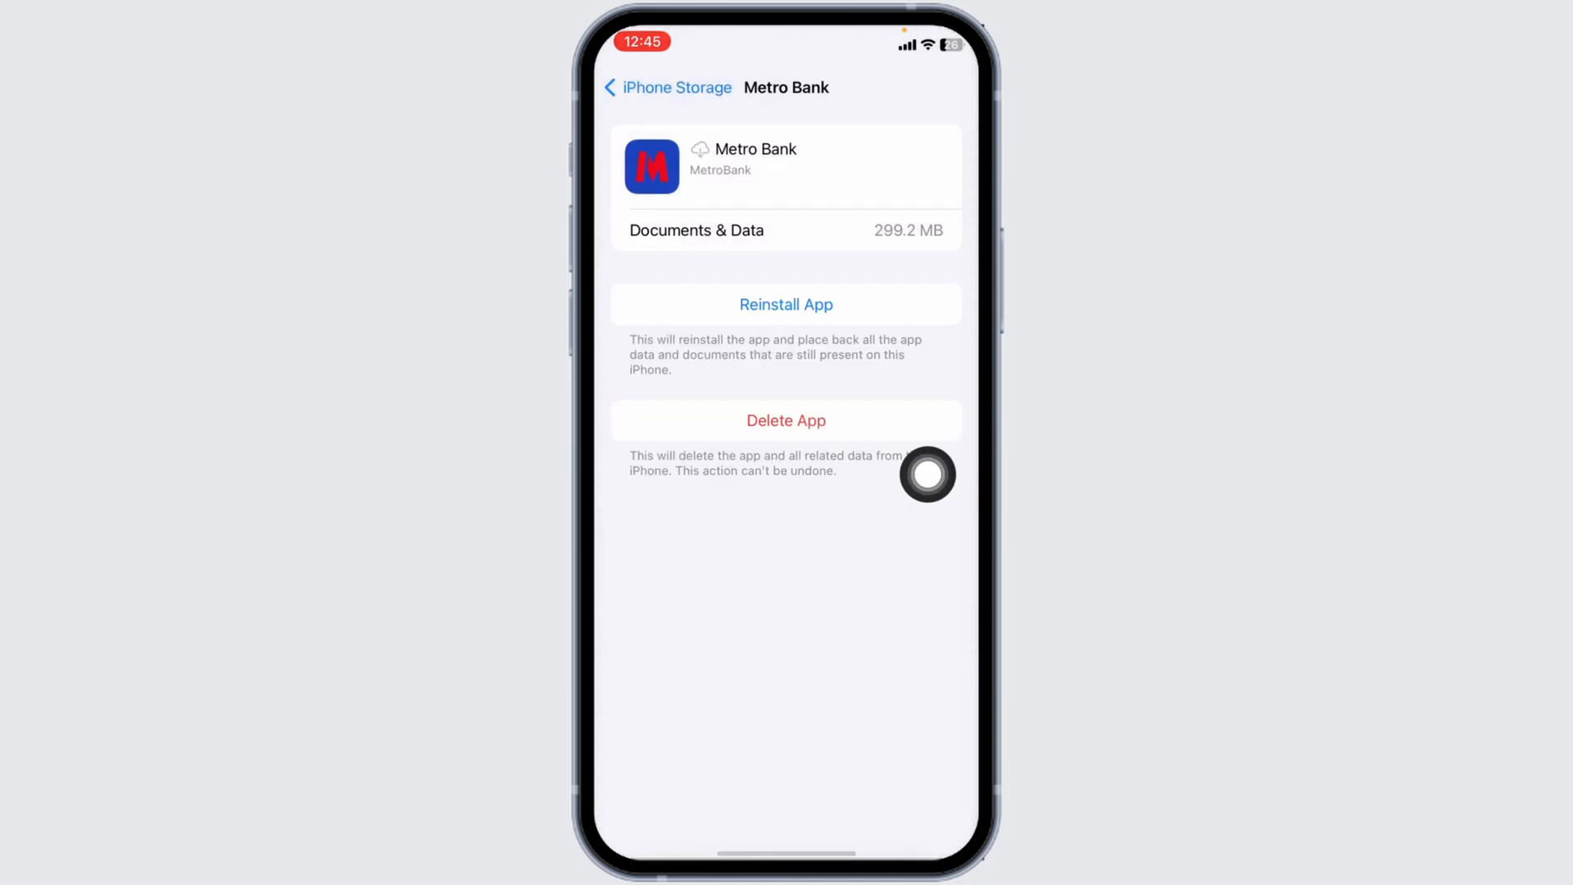
{"action": "left_click", "coordinate": [785, 305]}
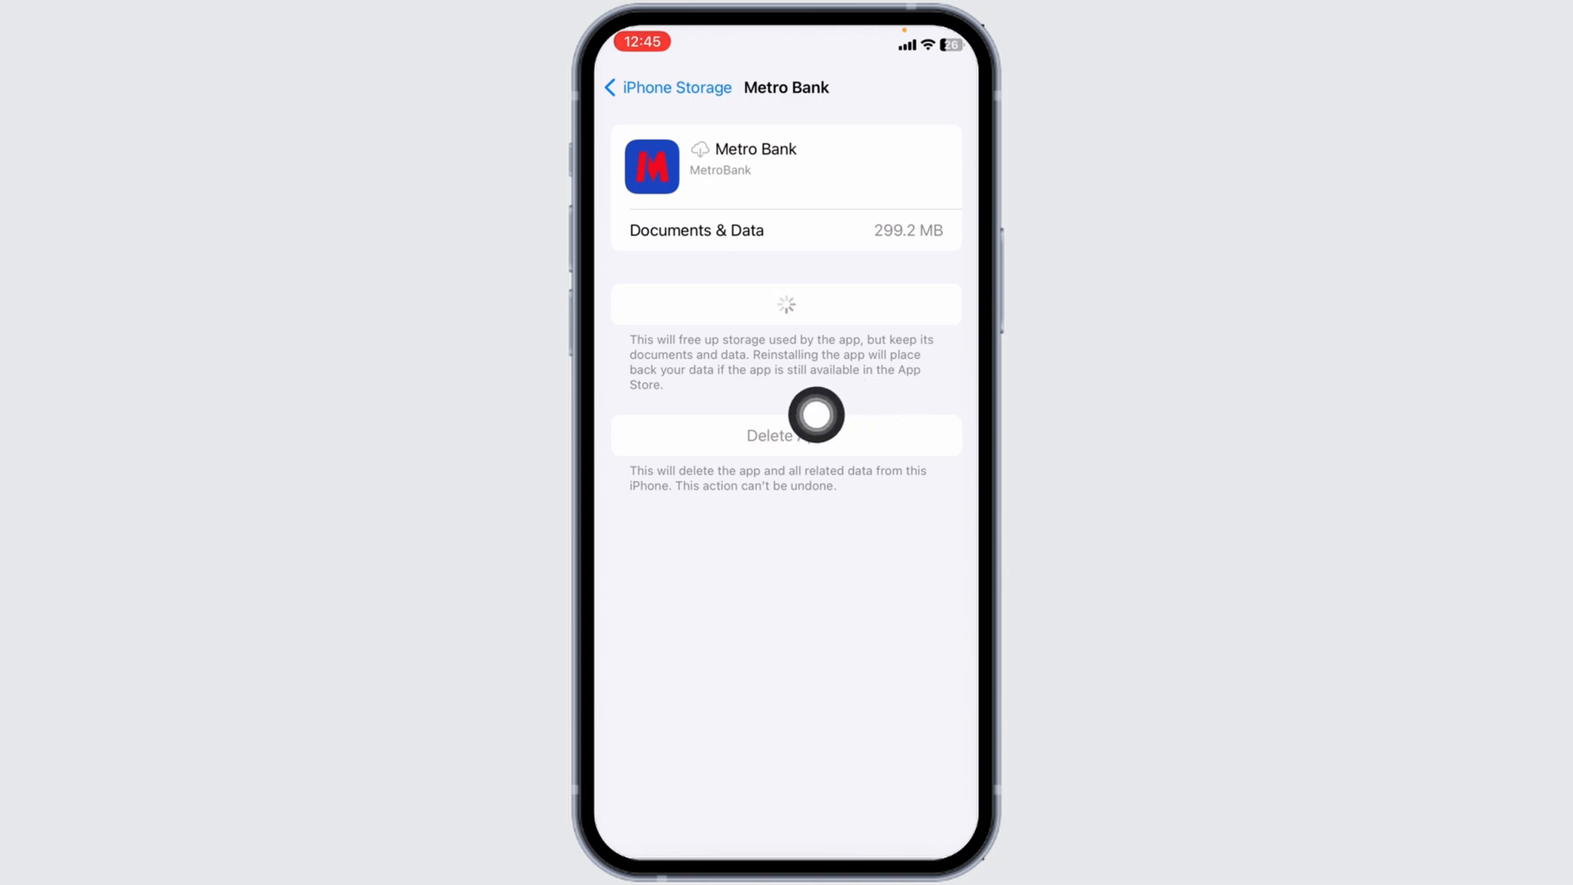
{"action": "mouse_move", "coordinate": [944, 464]}
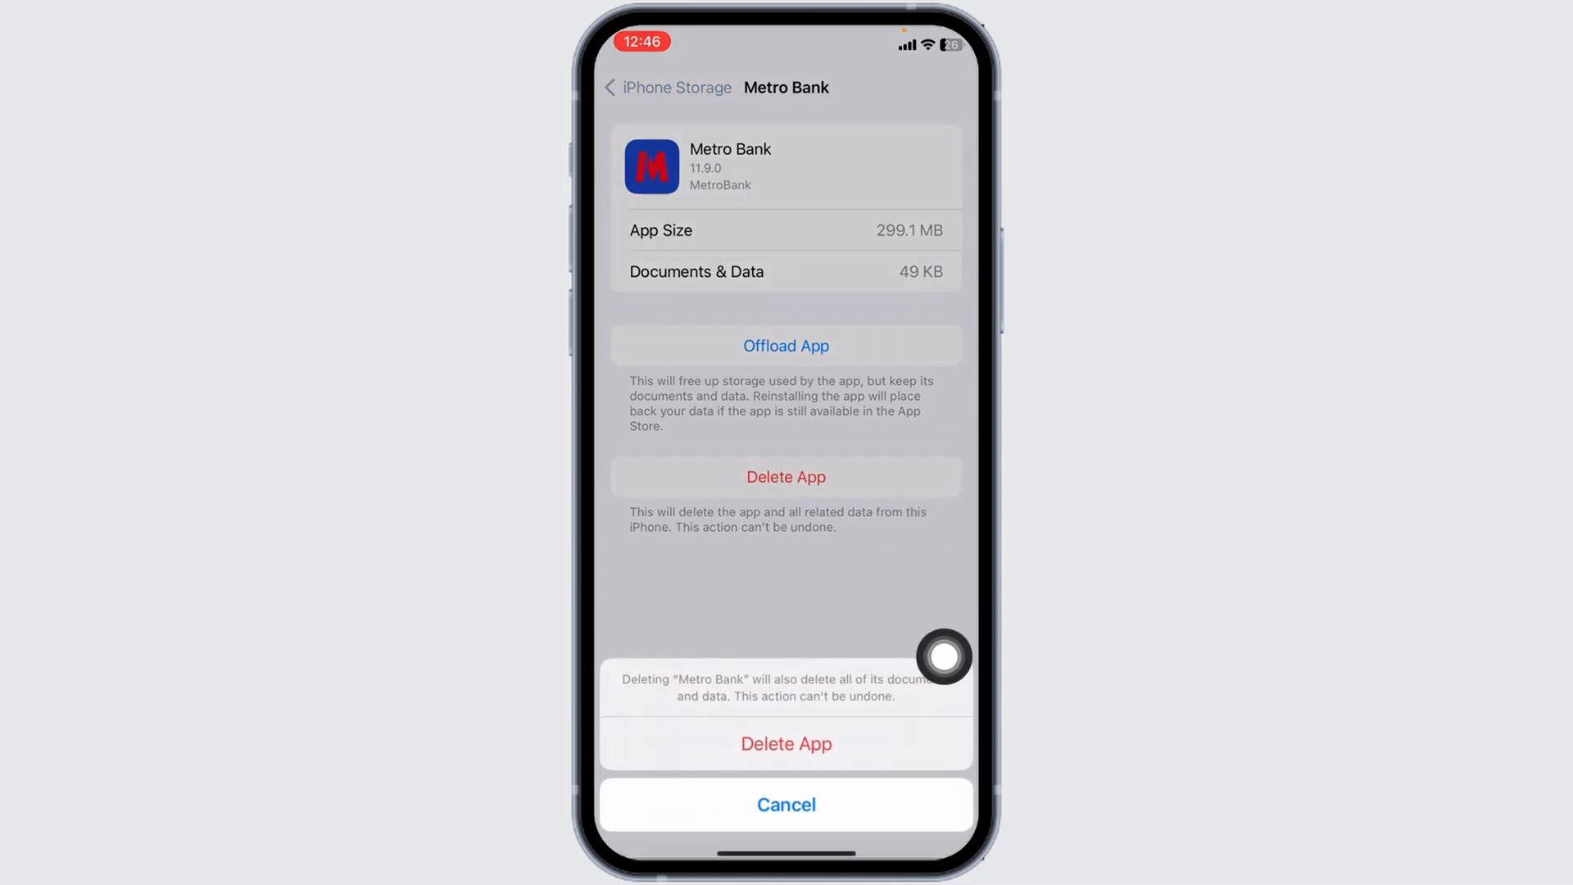
- Confirm deleting Metro Bank and all of its data from the iPhone
{"action": "left_click", "coordinate": [786, 744]}
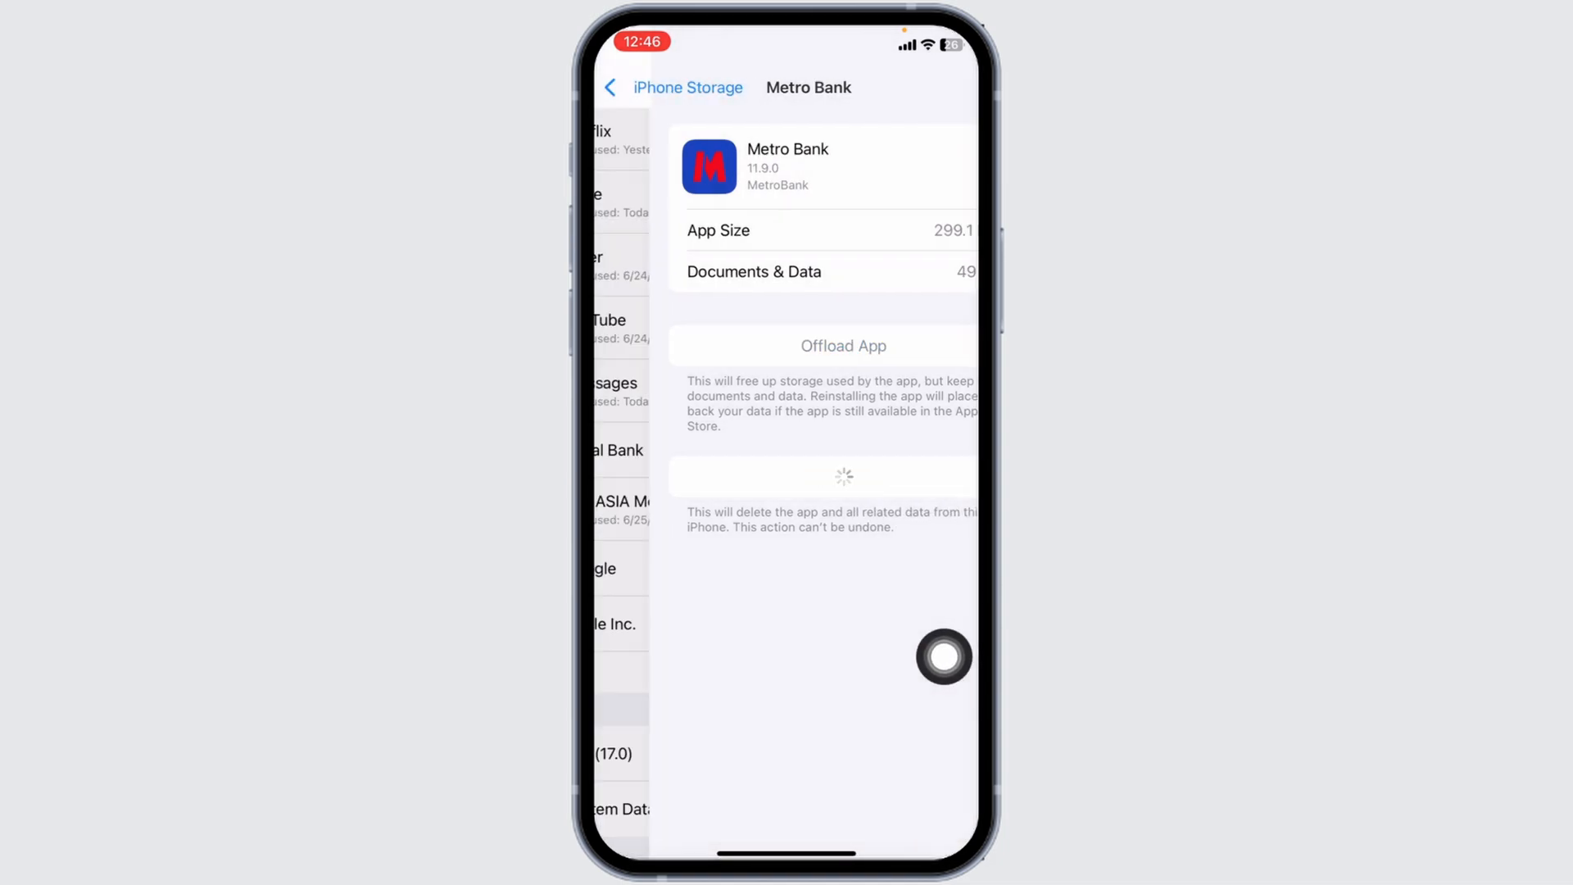